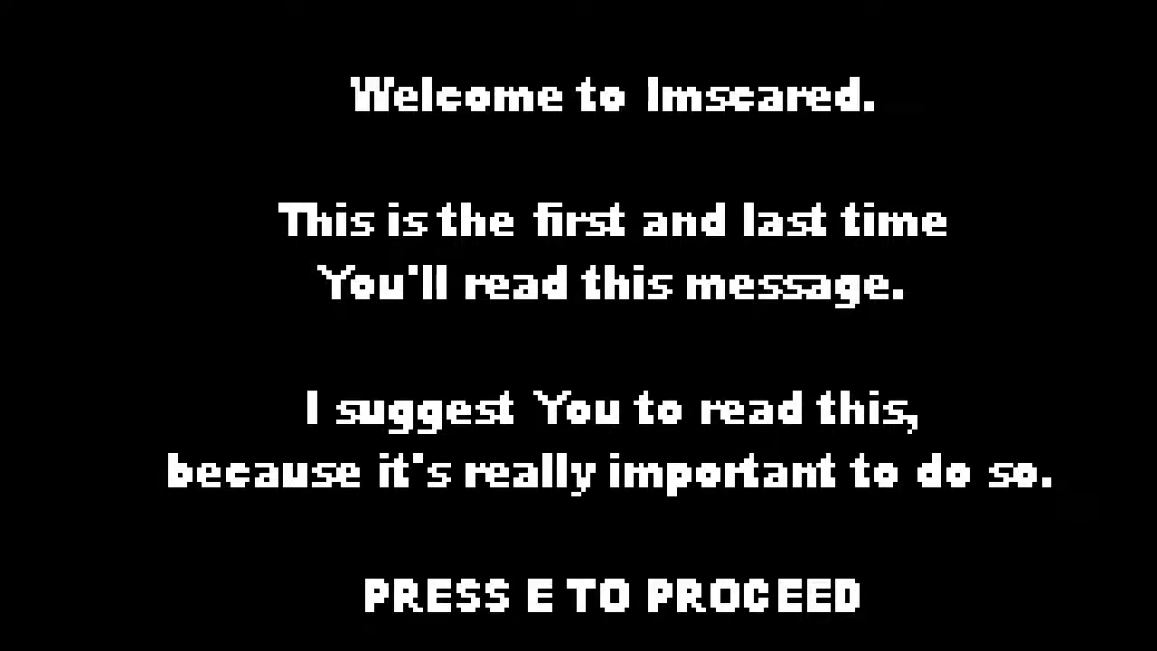
Read past the welcome, desktop folder notice and deception warning messages
{"action": "key", "text": "e"}
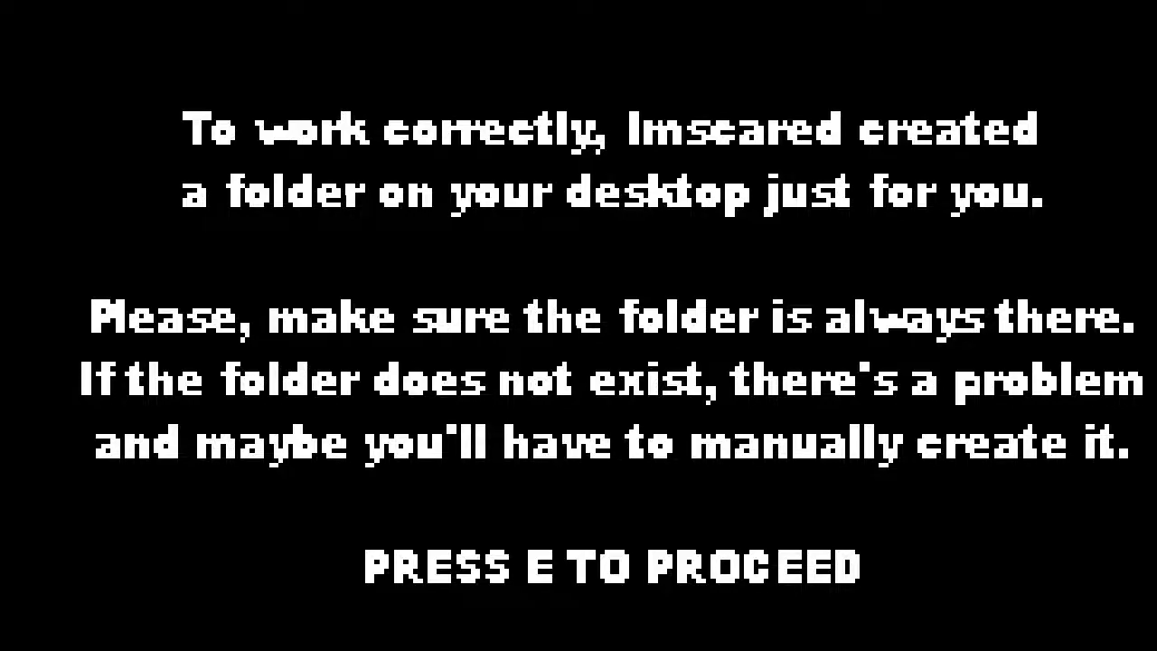
{"action": "key", "text": "e"}
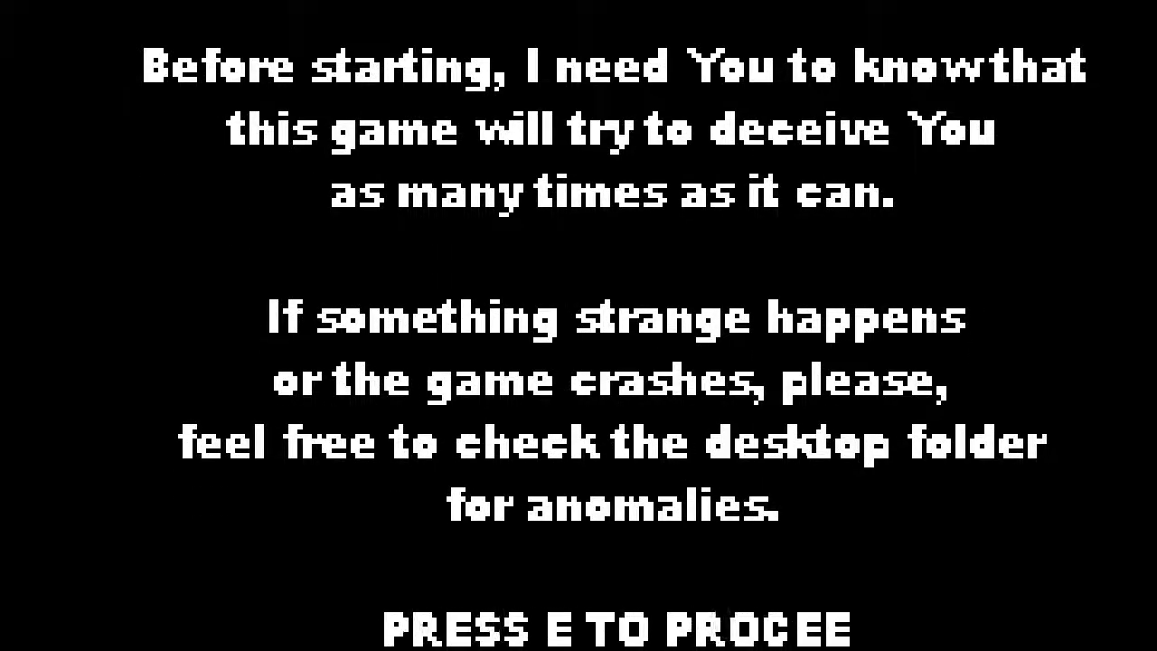
{"action": "key", "text": "e"}
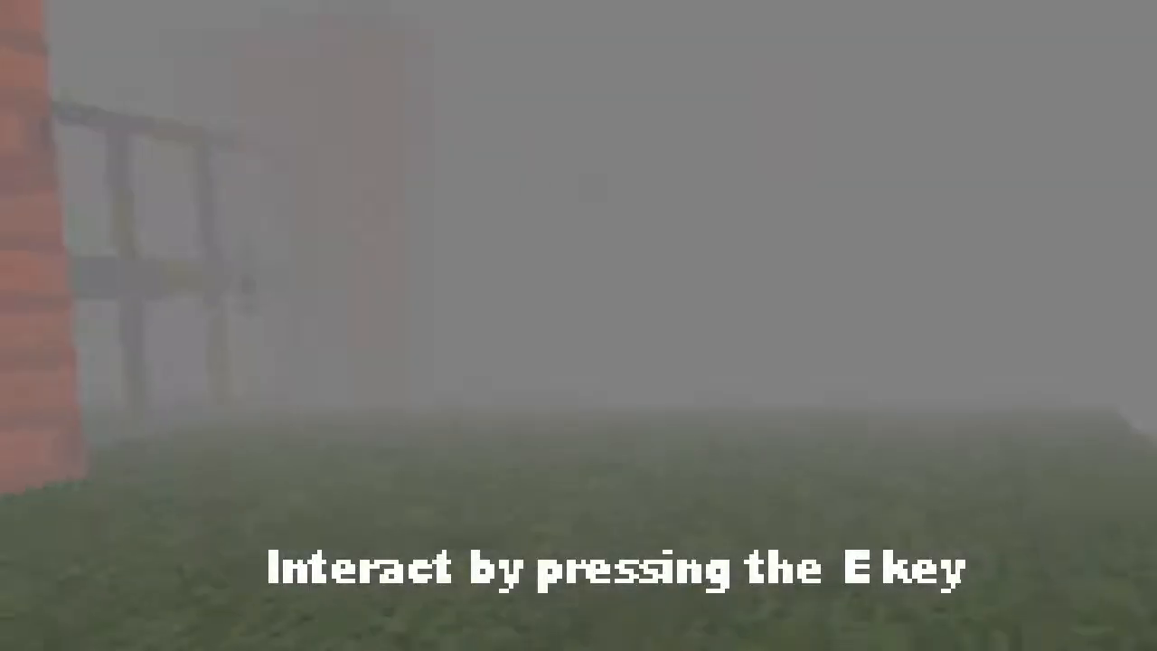
Interact with the object ahead, then crouch to pick up the flower
{"action": "key", "text": "e"}
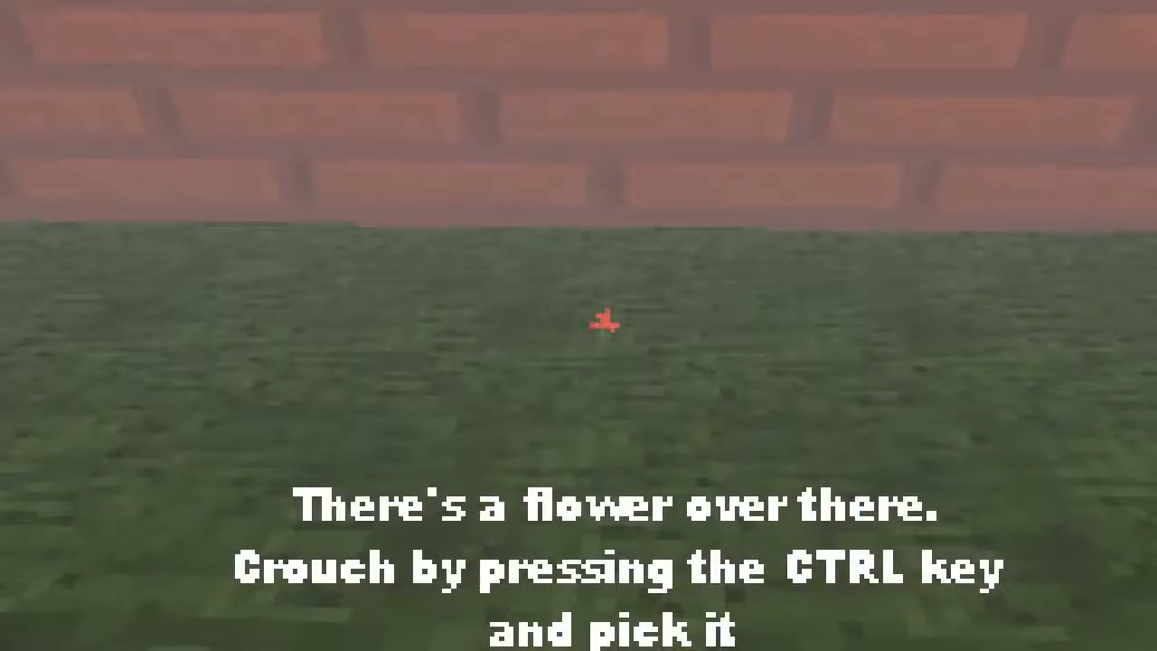
{"action": "key", "text": "ctrl"}
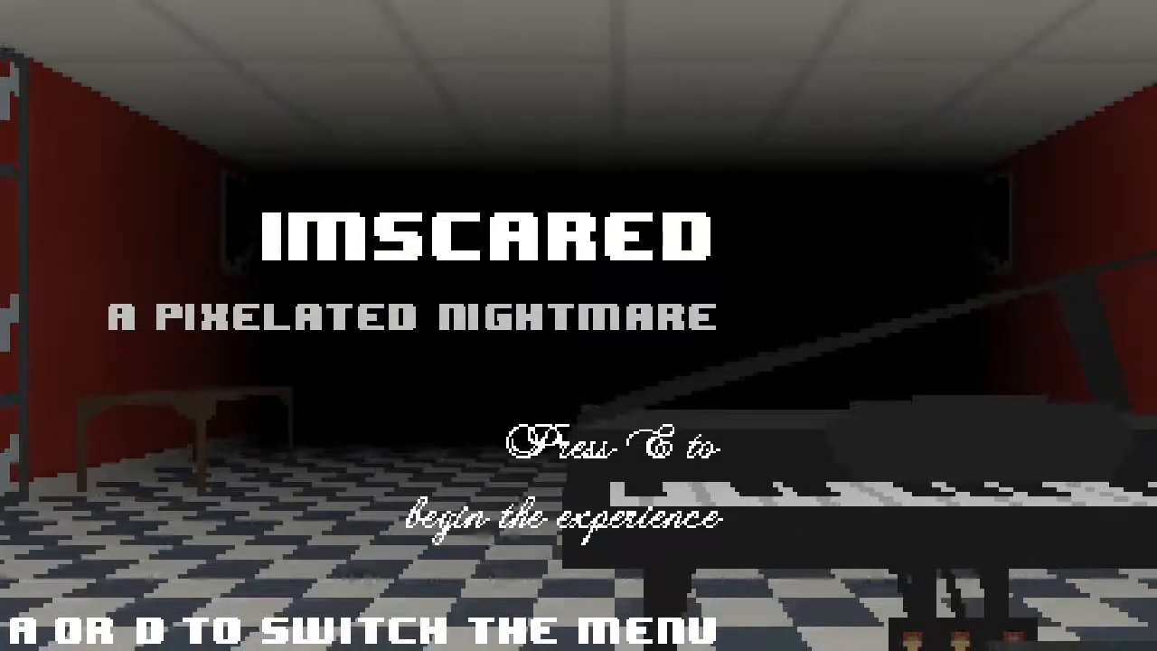
Start the experience from the IMSCARED title menu
{"action": "key", "text": "e"}
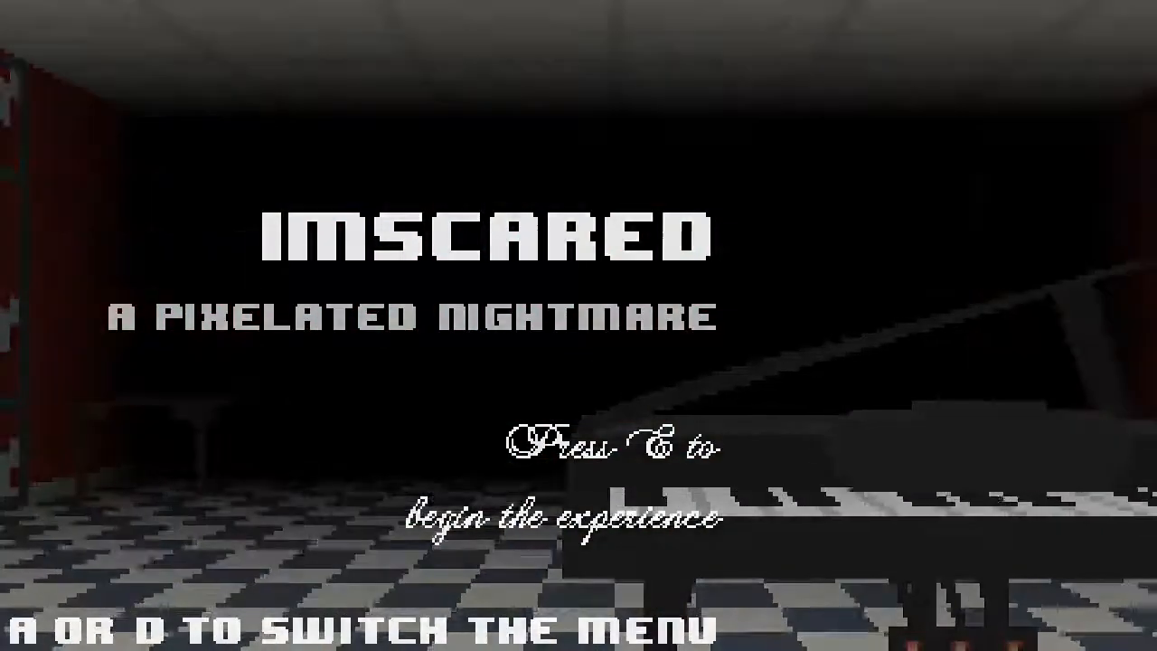
{"action": "key", "text": "e"}
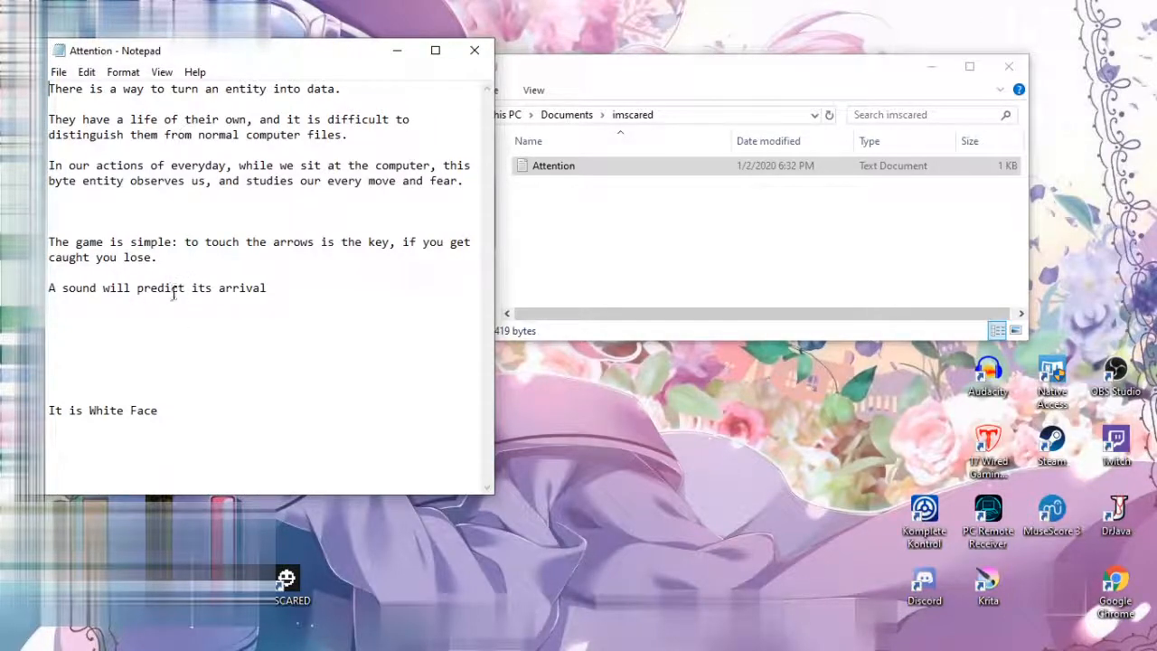
{"action": "mouse_move", "coordinate": [475, 50]}
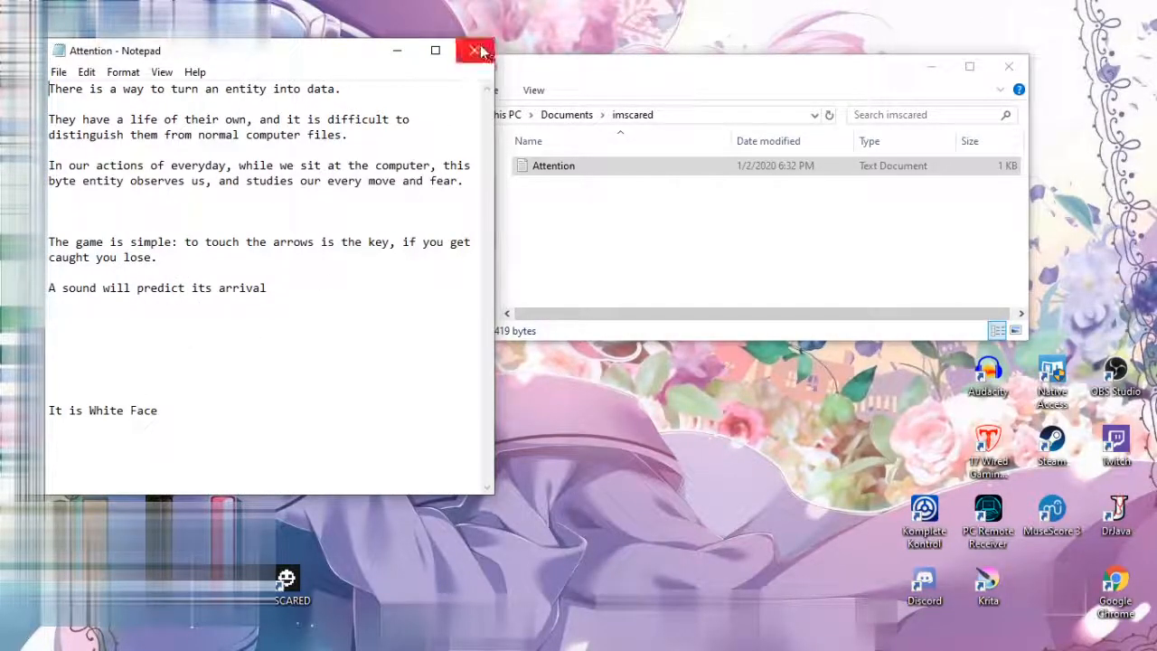
Close the Attention note about White Face and the arrows rule
{"action": "left_click", "coordinate": [475, 51]}
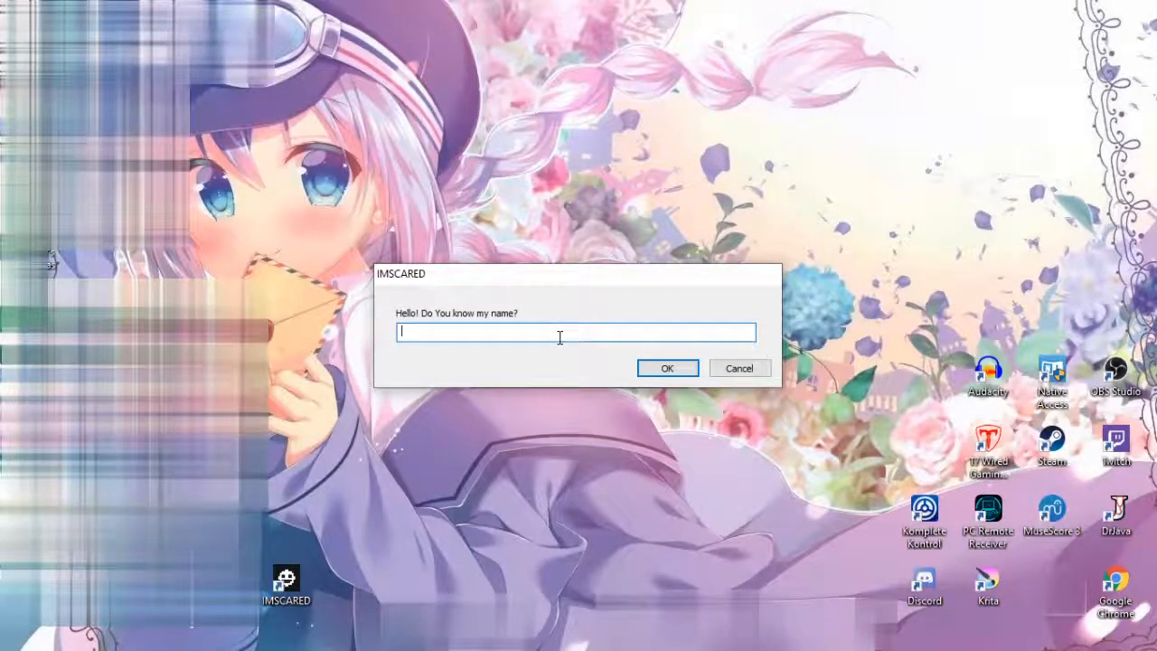
Answer 'Do you know my name?' with 'White Face' and confirm
{"action": "type", "text": "W"}
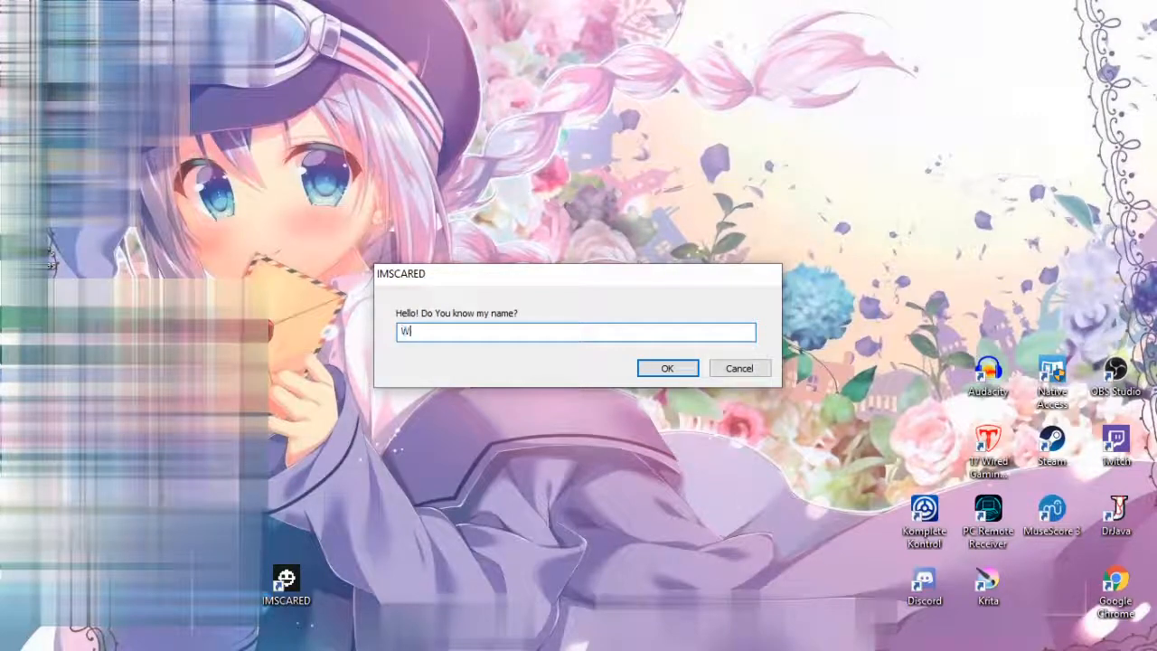
{"action": "type", "text": "hite Face"}
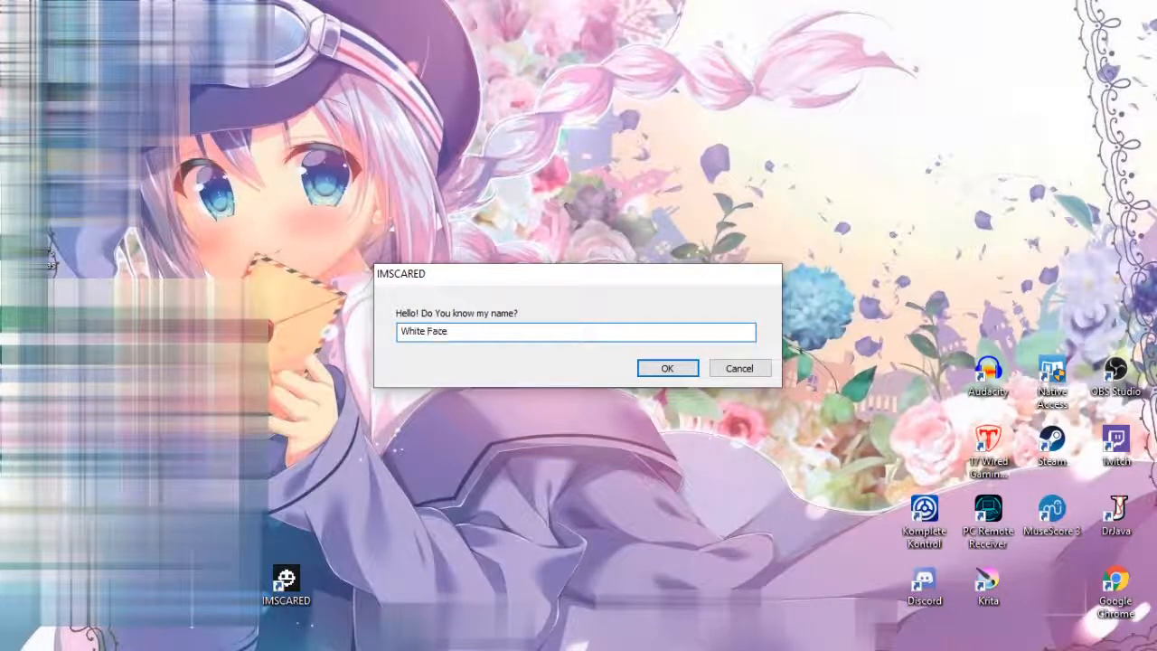
{"action": "left_click", "coordinate": [667, 368]}
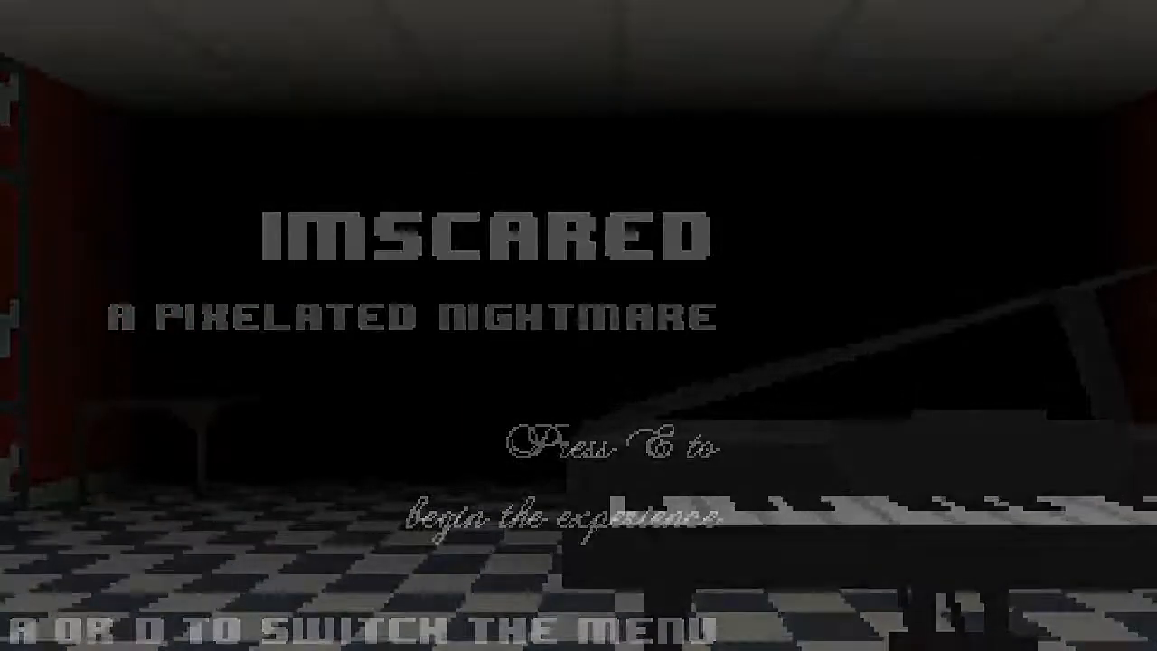
Begin the game again from the dimmed title screen
{"action": "key", "text": "e"}
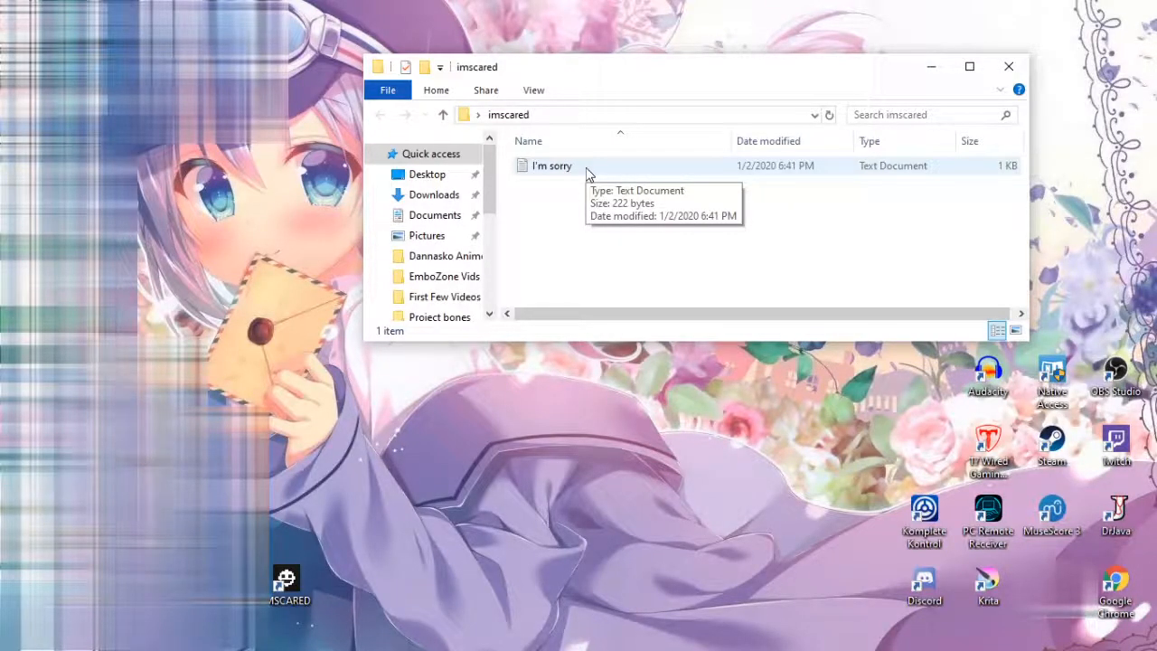
Open the 'I'm sorry' text document in the imscared folder
{"action": "double_click", "coordinate": [551, 165]}
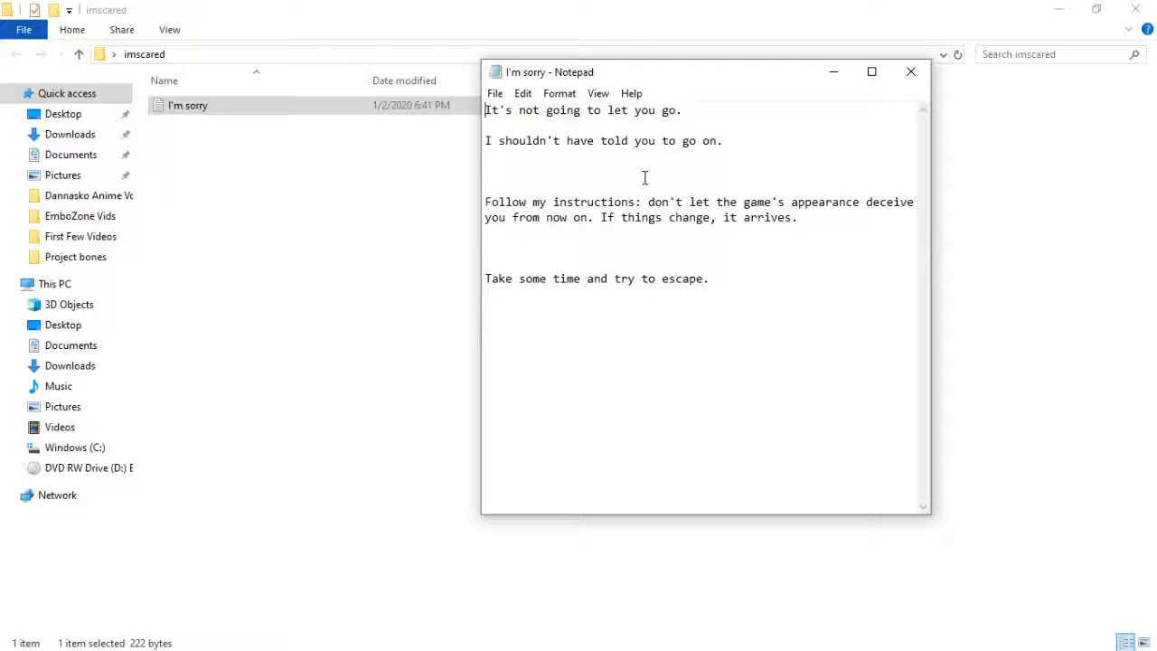
{"action": "mouse_move", "coordinate": [911, 72]}
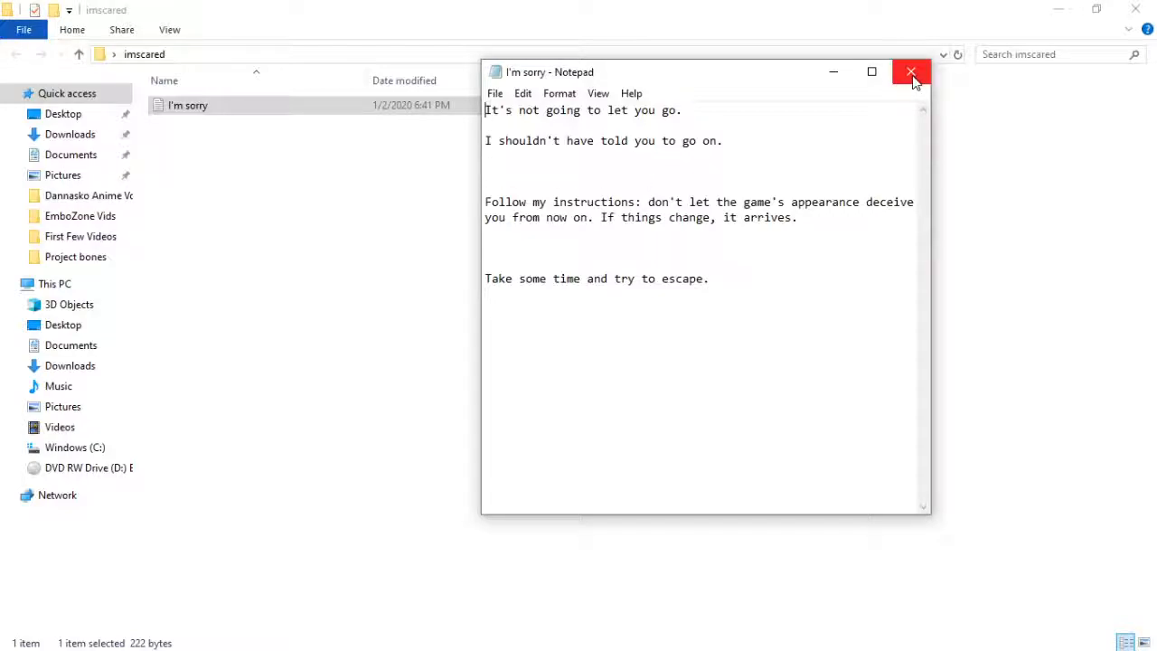